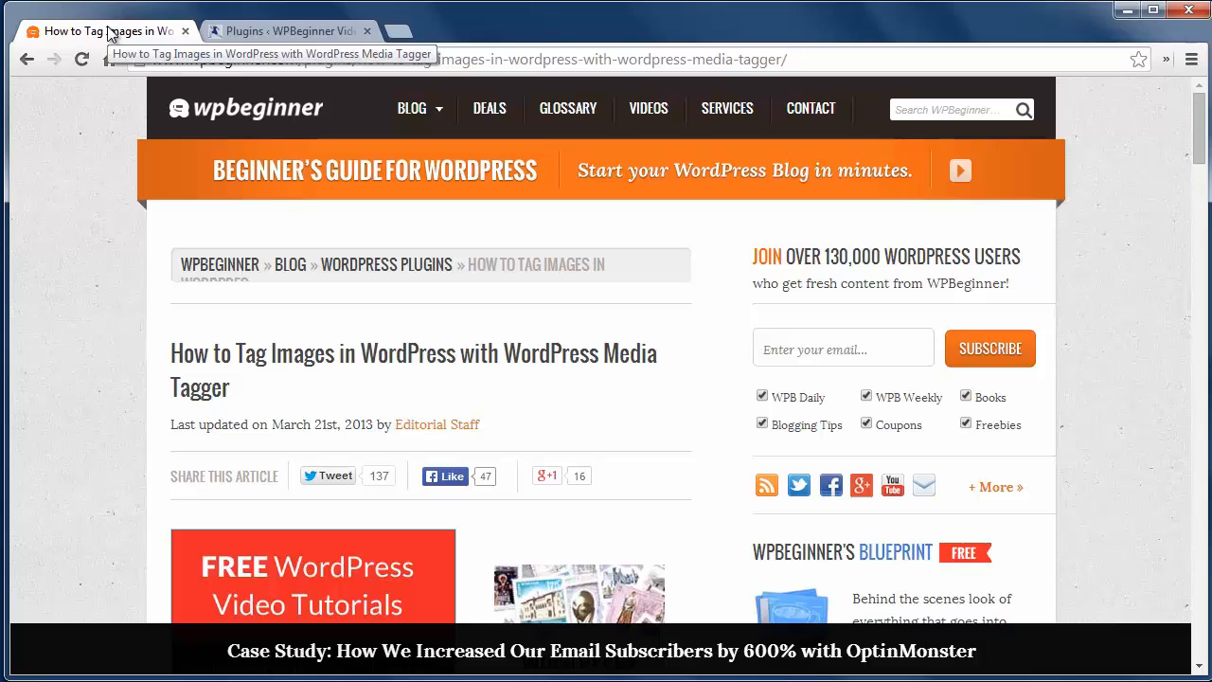
pyautogui.moveTo(95, 102)
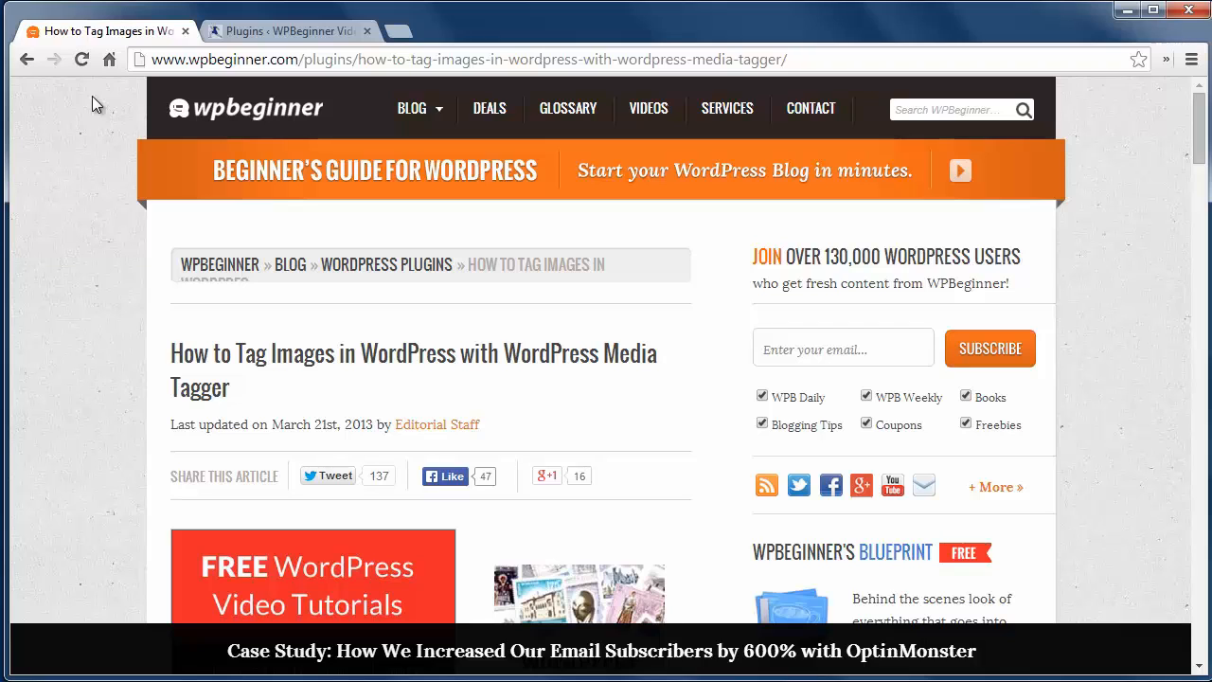
# Review the MediaTagger activation notice and its entry in the Plugins list
pyautogui.click(288, 30)
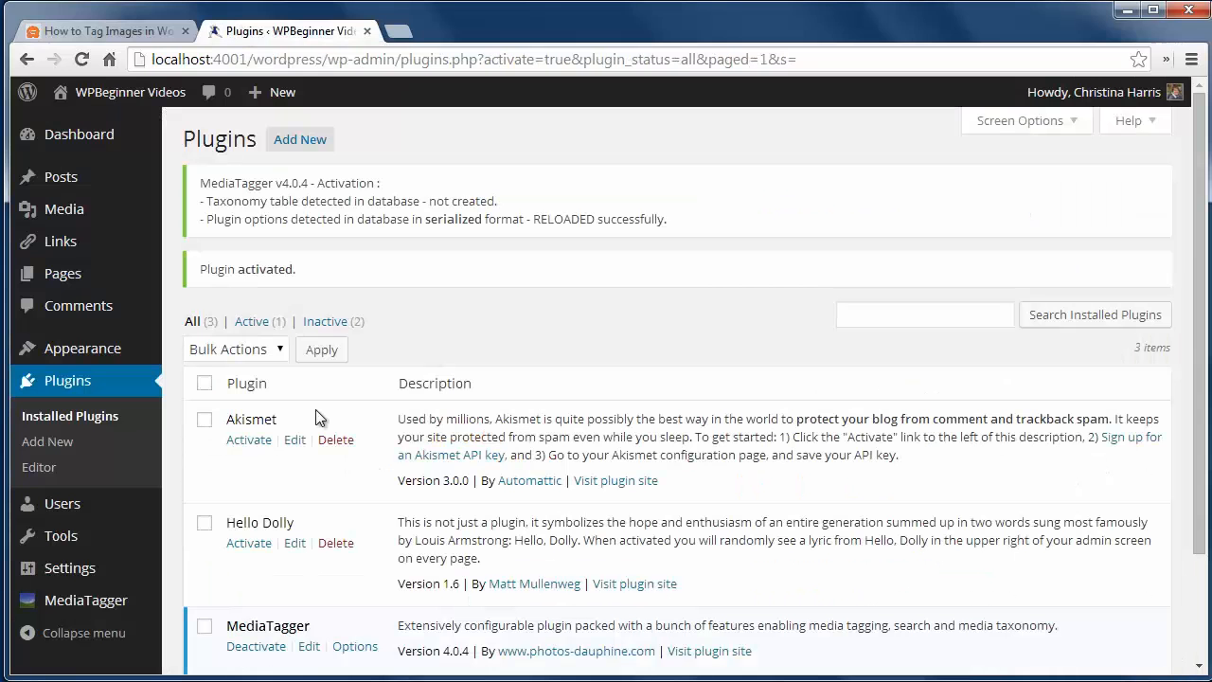
pyautogui.scroll(-3)
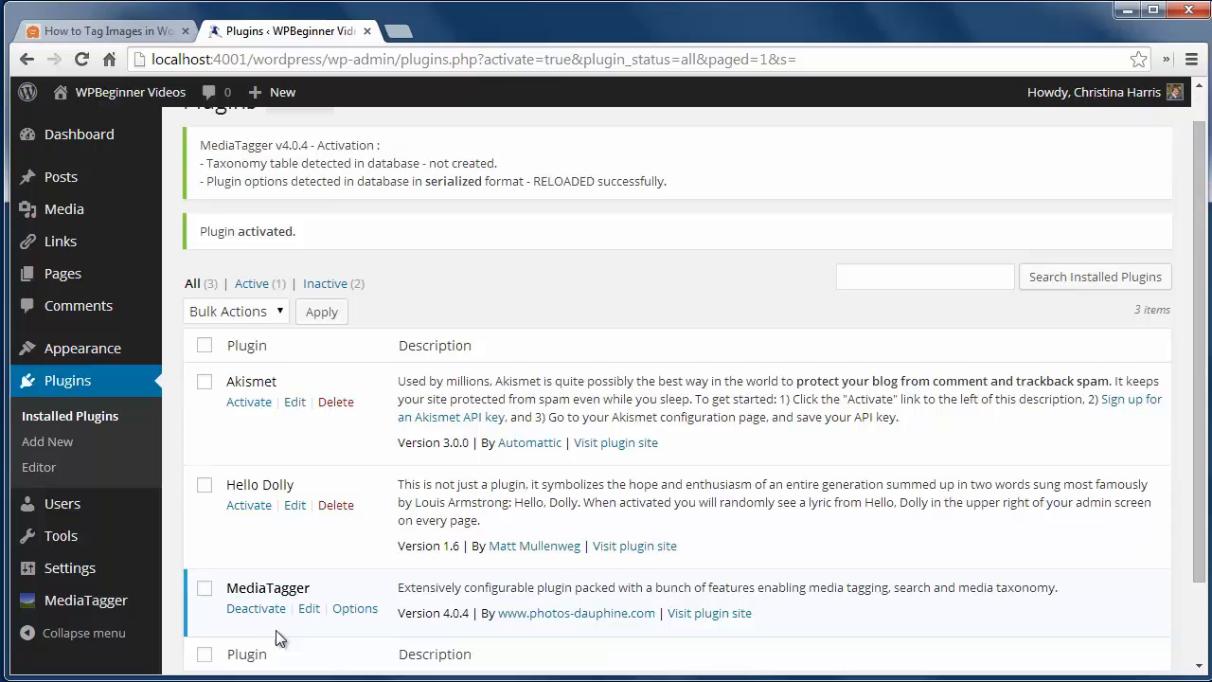
pyautogui.moveTo(291, 388)
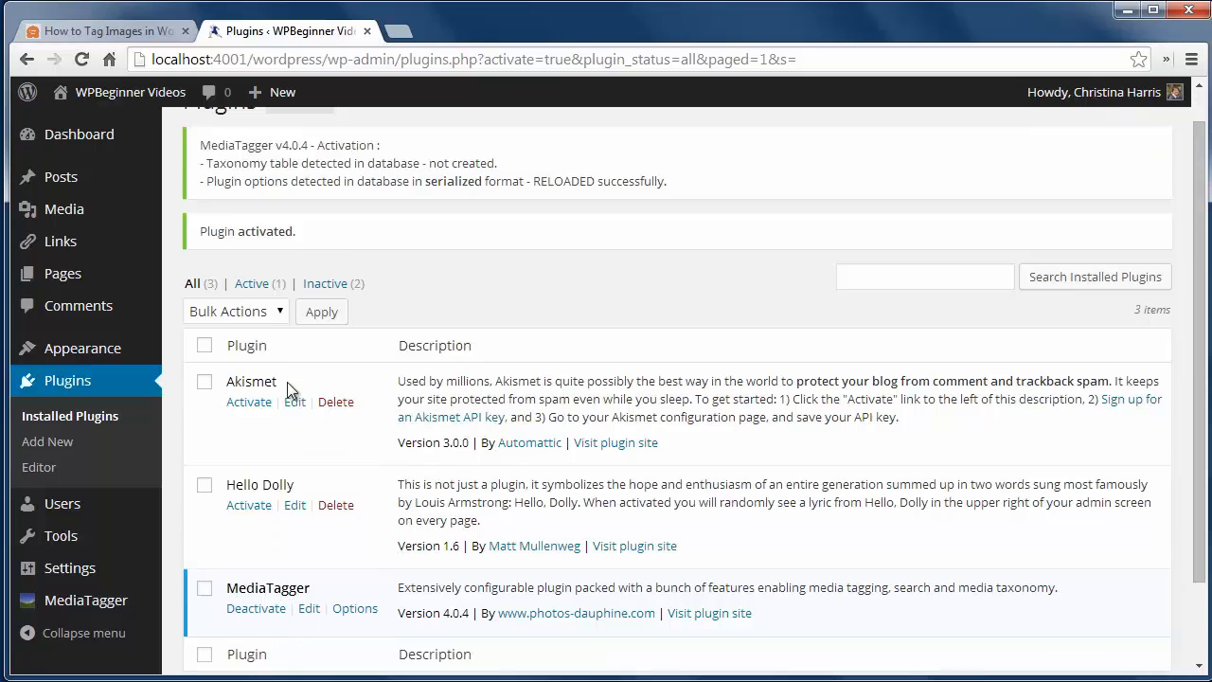
pyautogui.scroll(3)
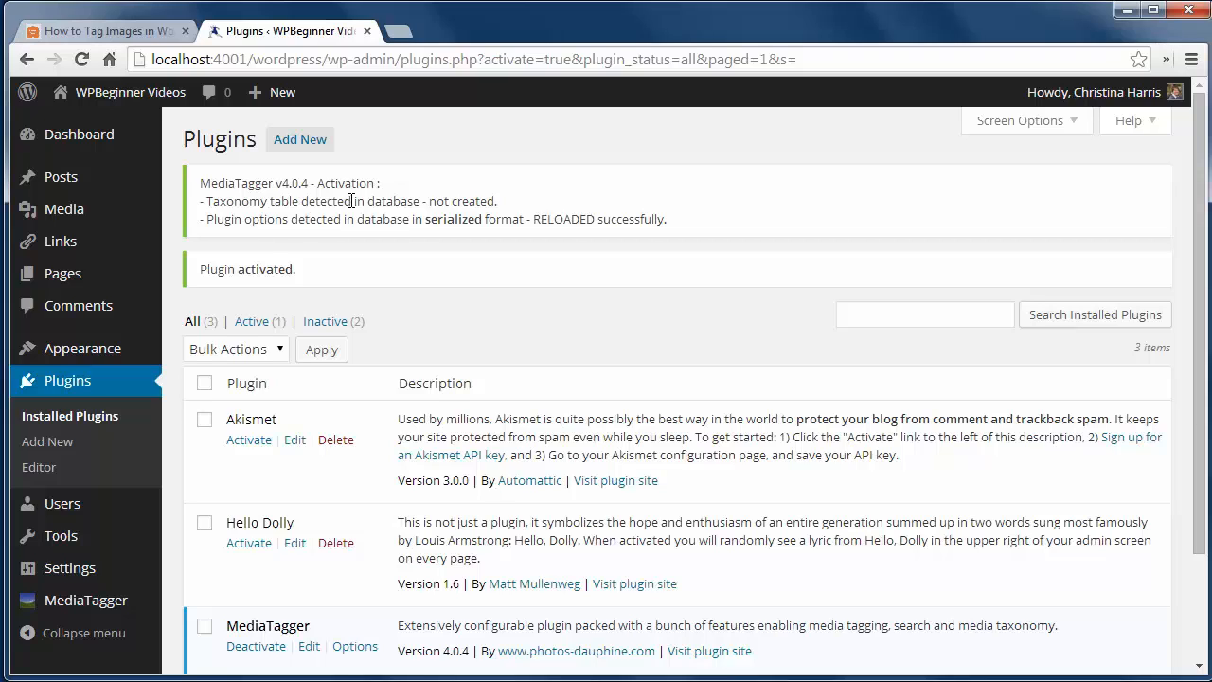
pyautogui.moveTo(258, 239)
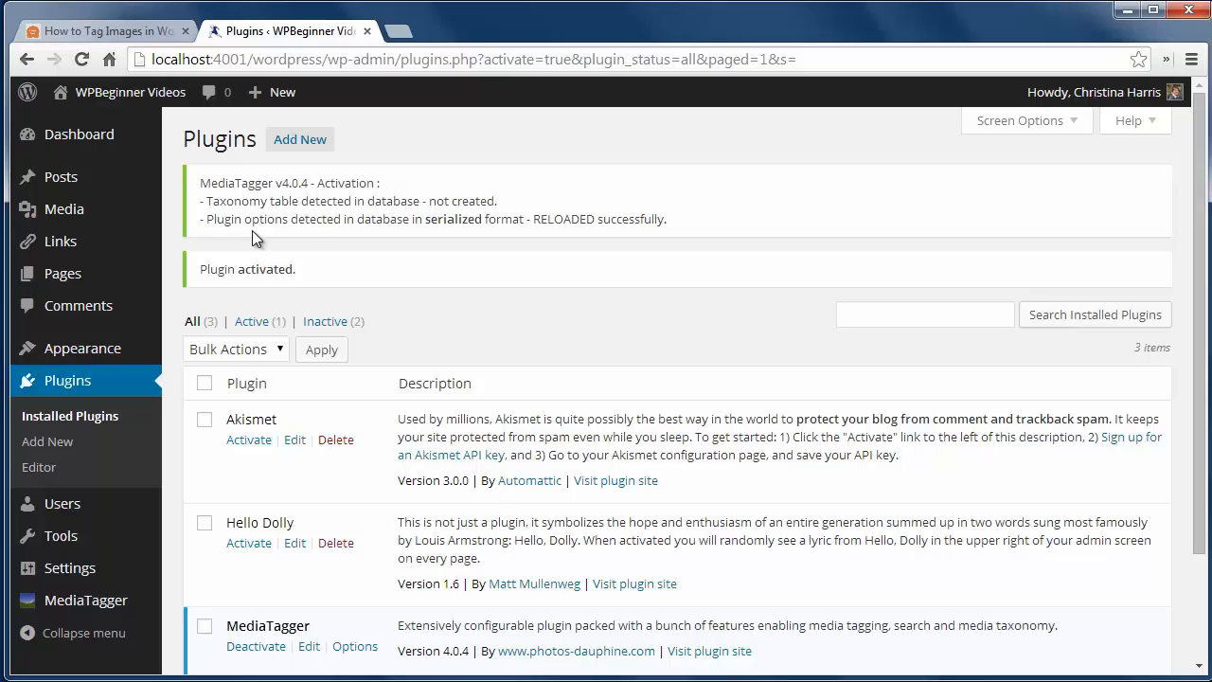
pyautogui.moveTo(426, 224)
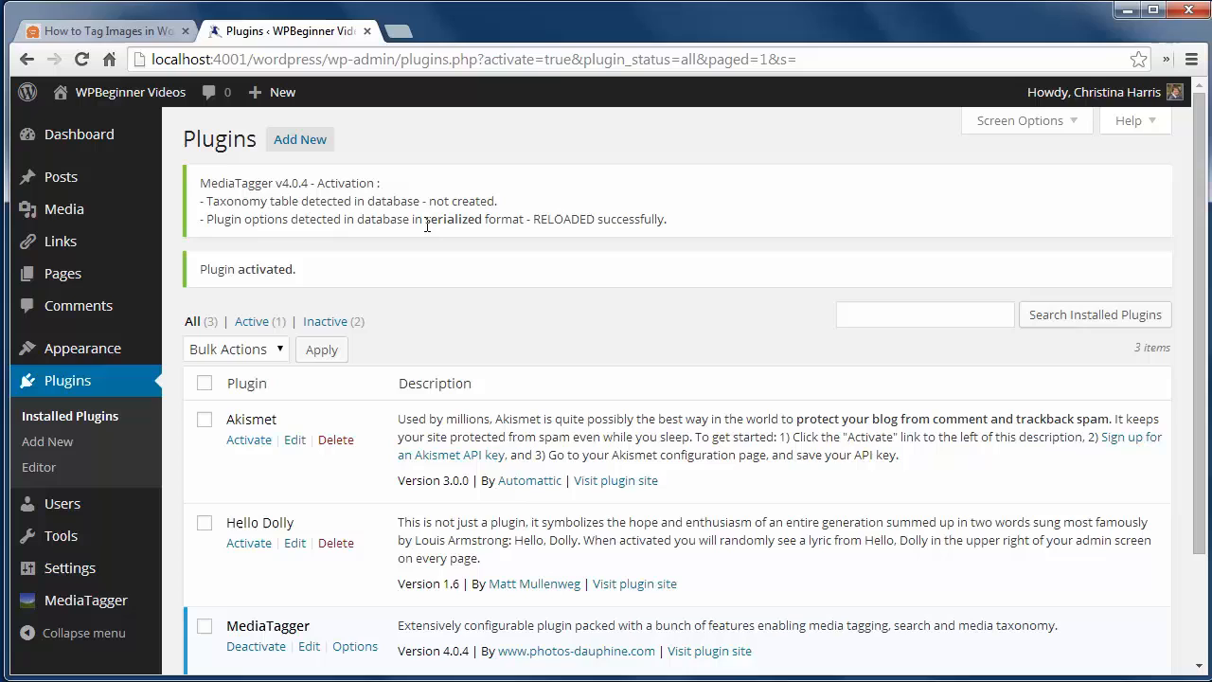
pyautogui.moveTo(331, 291)
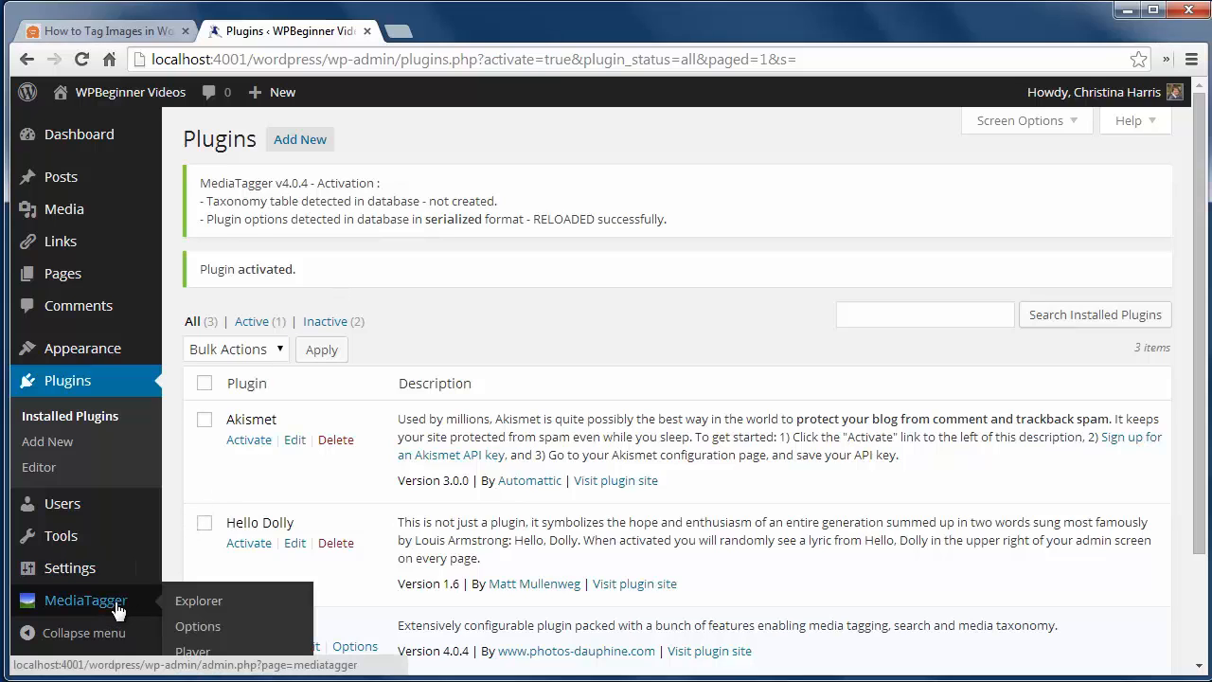
# Review MediaTagger's tagging source and enable Tag cloud, Tag form and Search field outputs
pyautogui.click(197, 625)
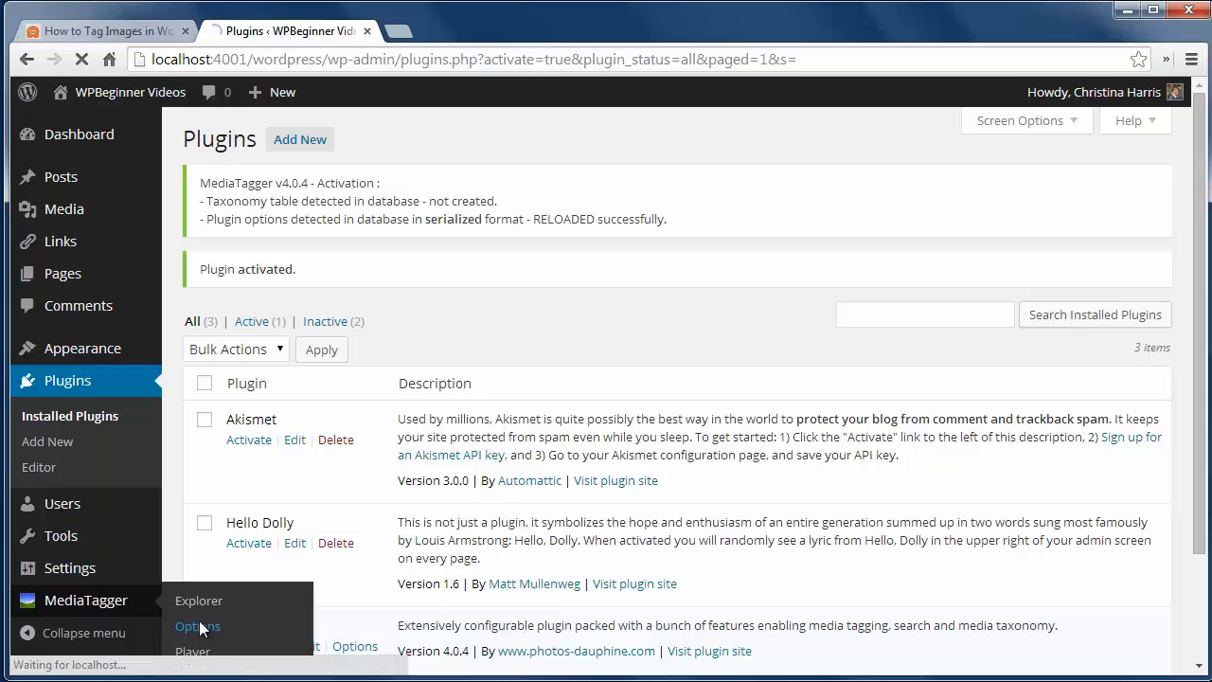
pyautogui.click(197, 625)
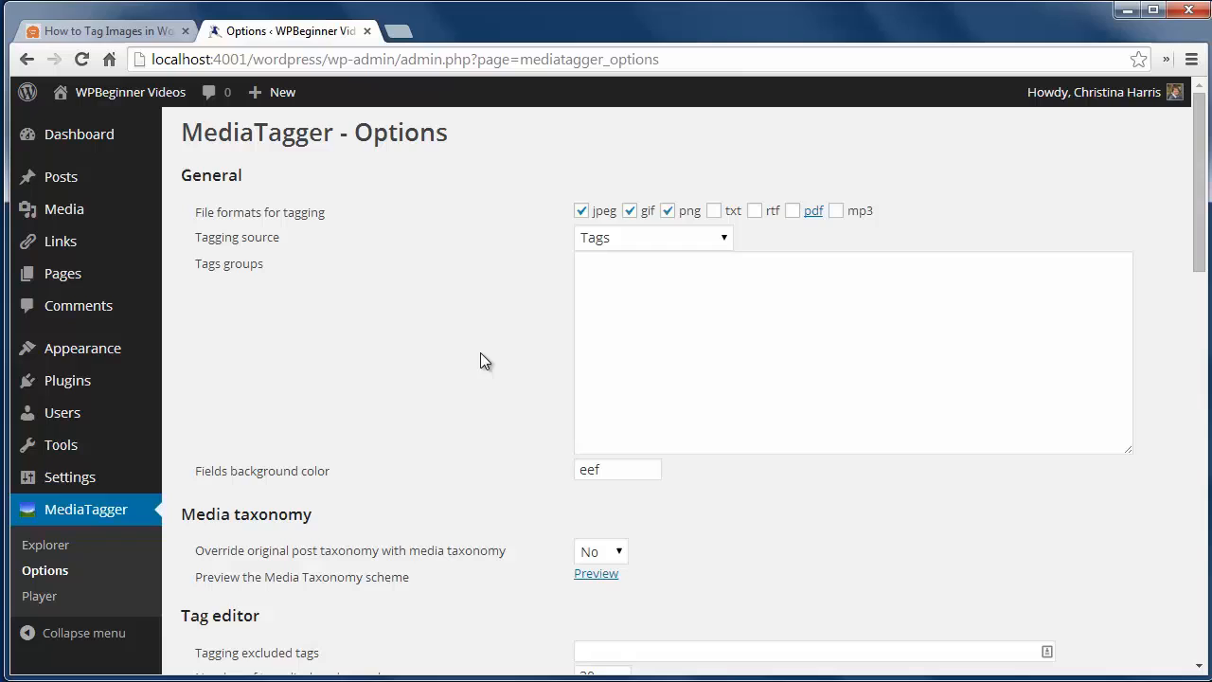
pyautogui.click(651, 239)
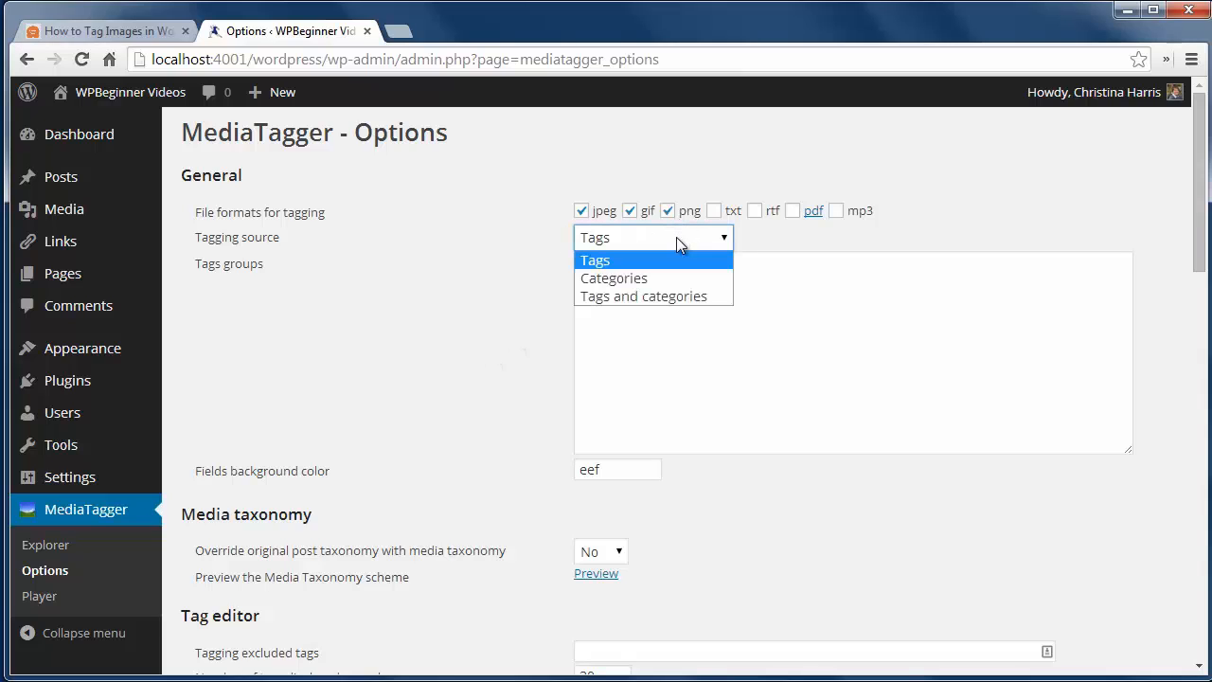
pyautogui.moveTo(644, 295)
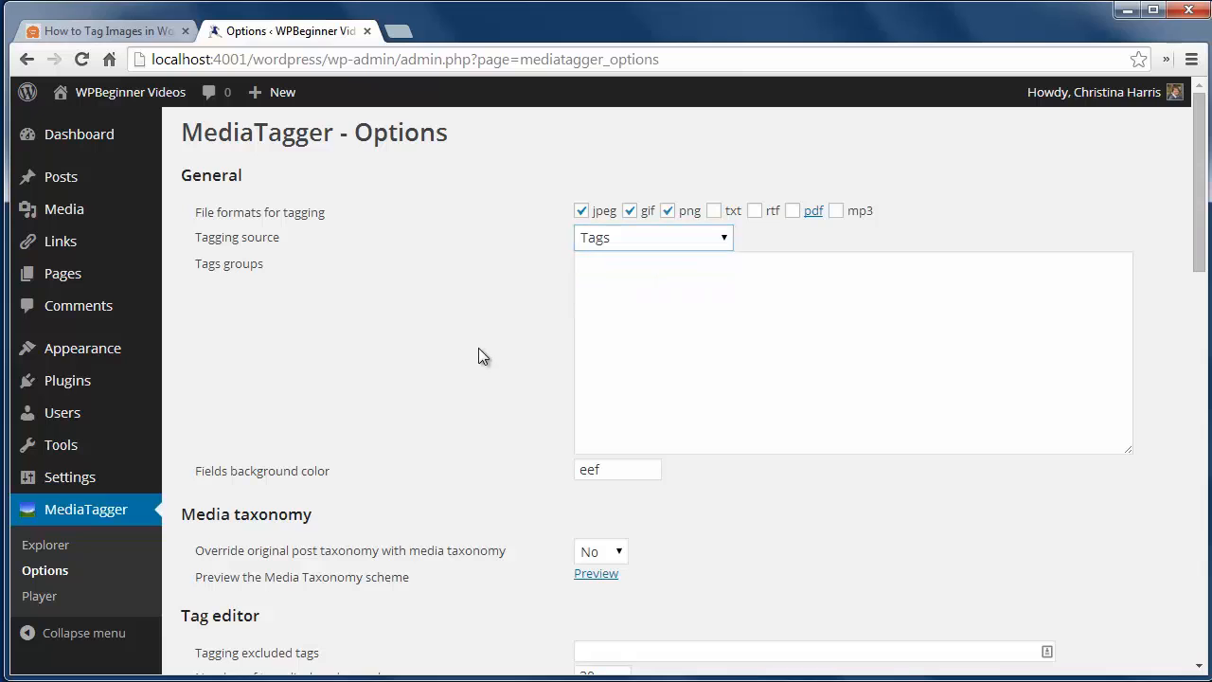
pyautogui.scroll(-3)
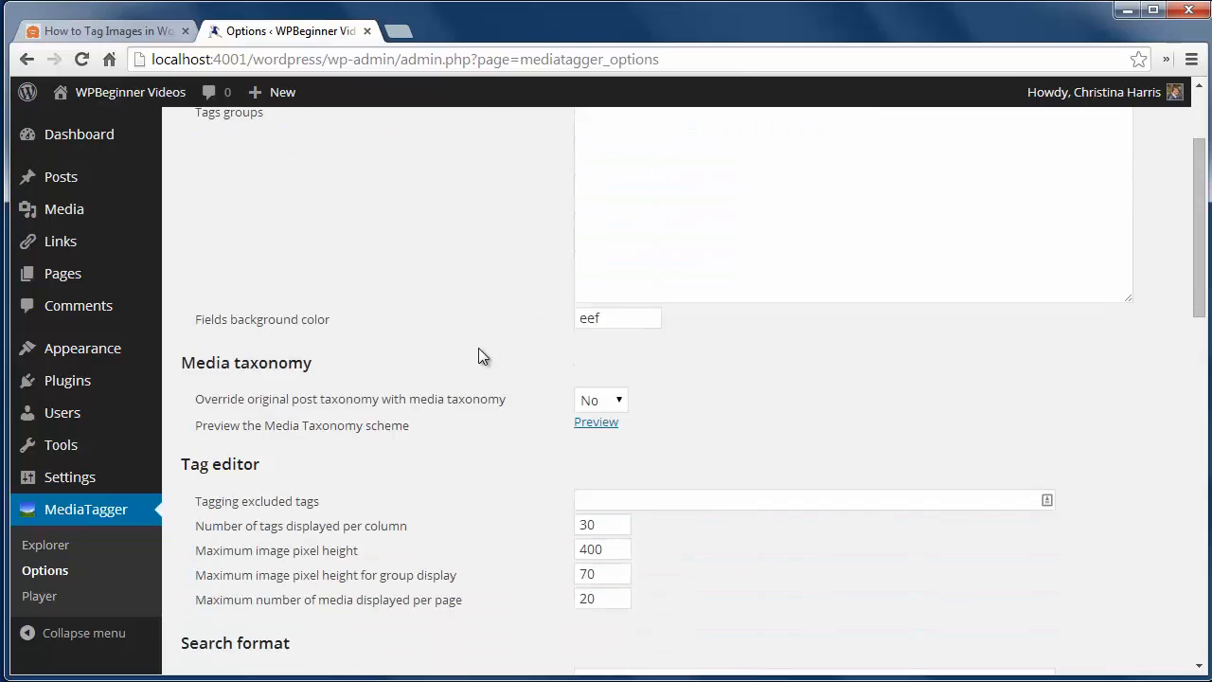
pyautogui.scroll(-3)
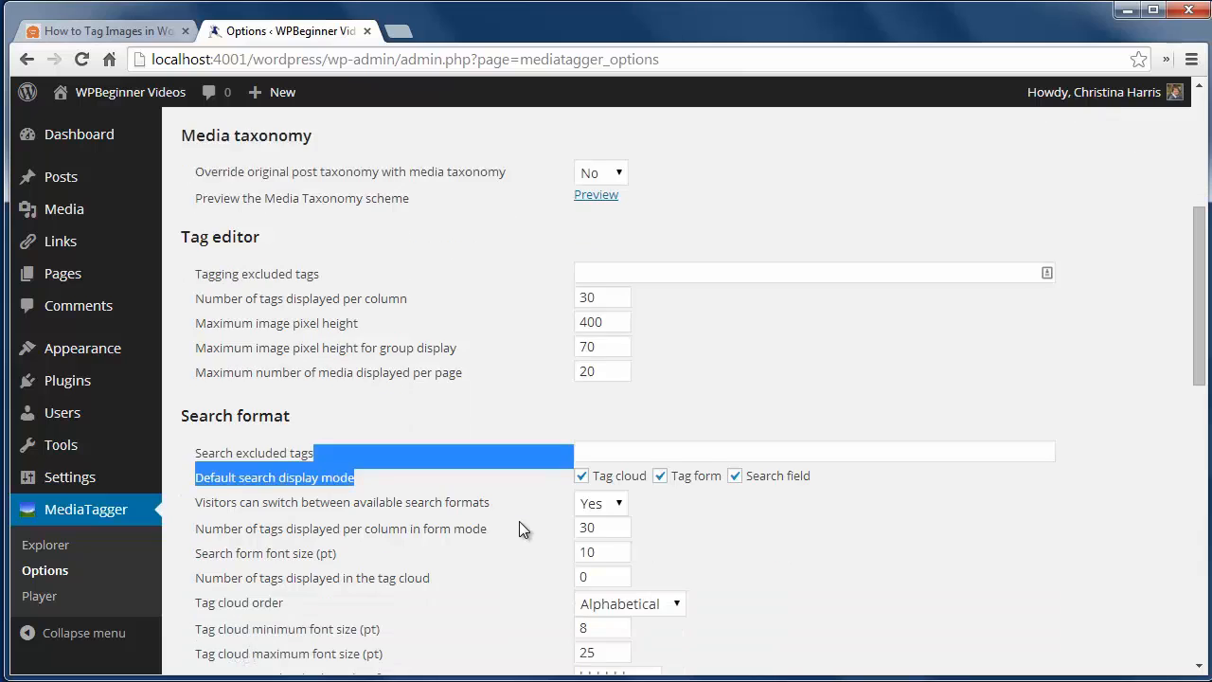
pyautogui.scroll(-3)
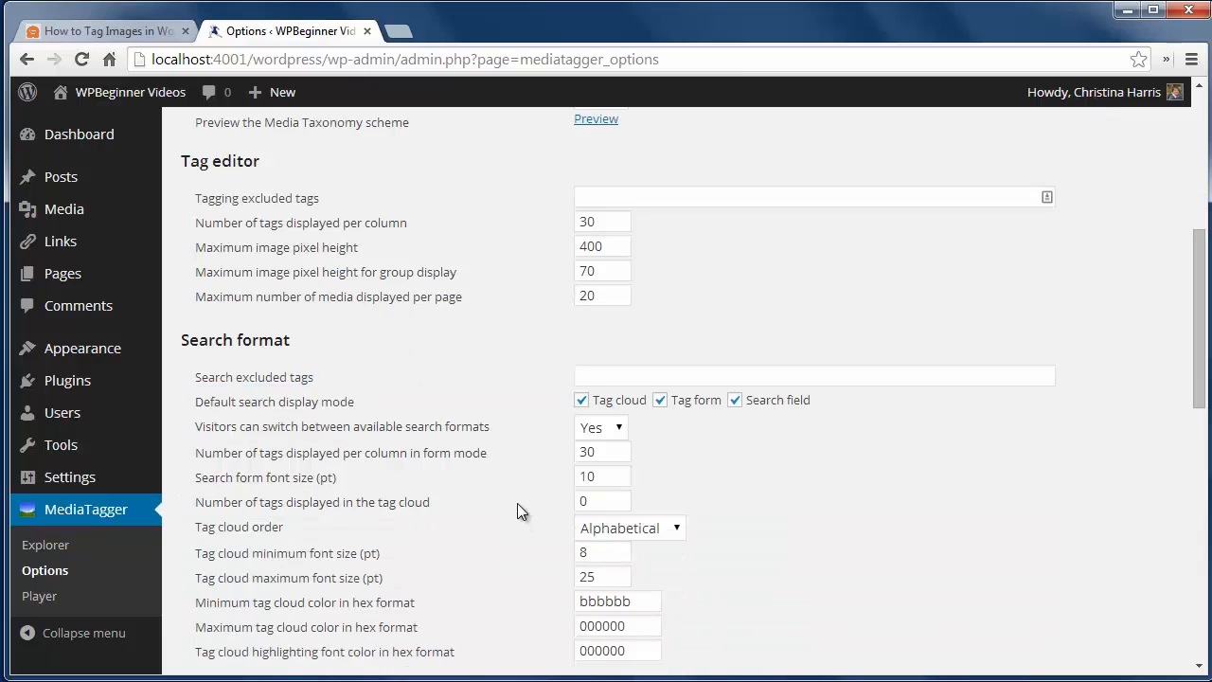
pyautogui.scroll(-3)
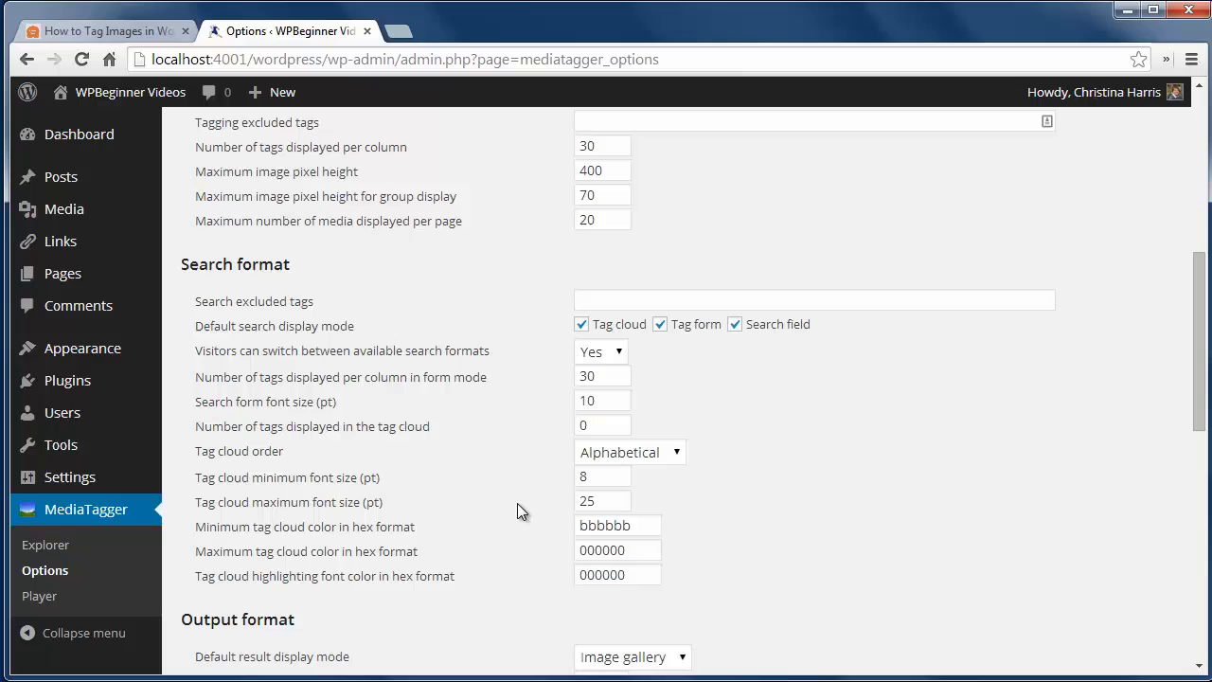
pyautogui.moveTo(712, 341)
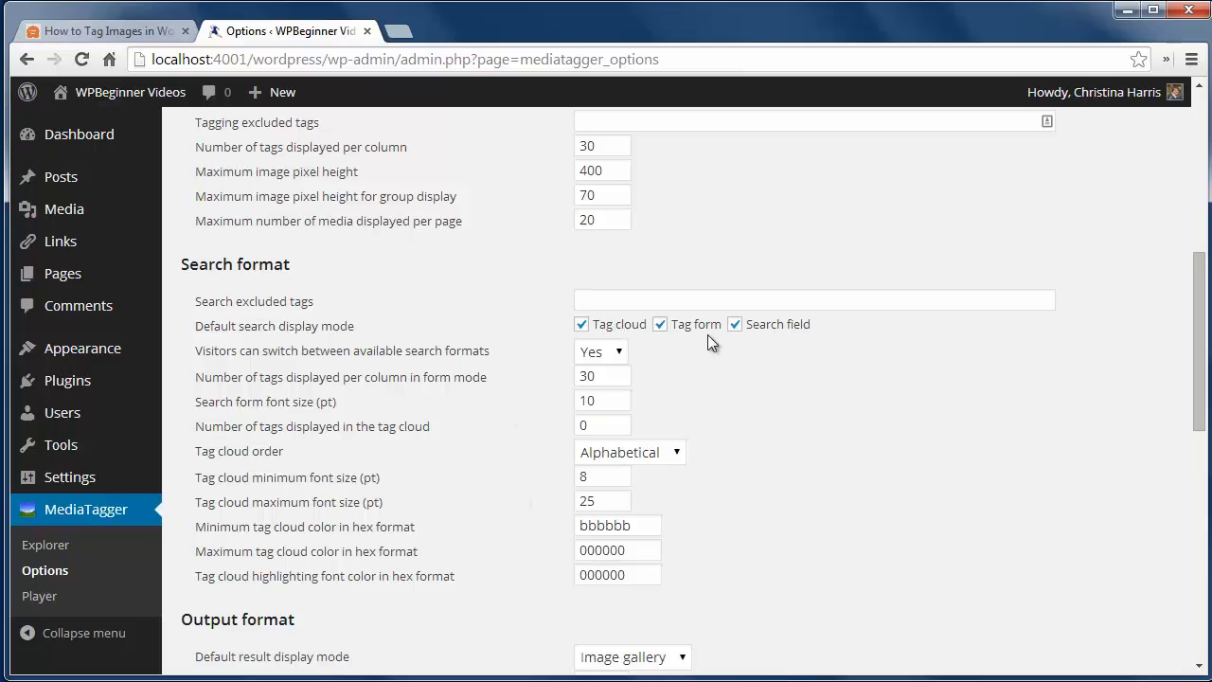
pyautogui.moveTo(504, 519)
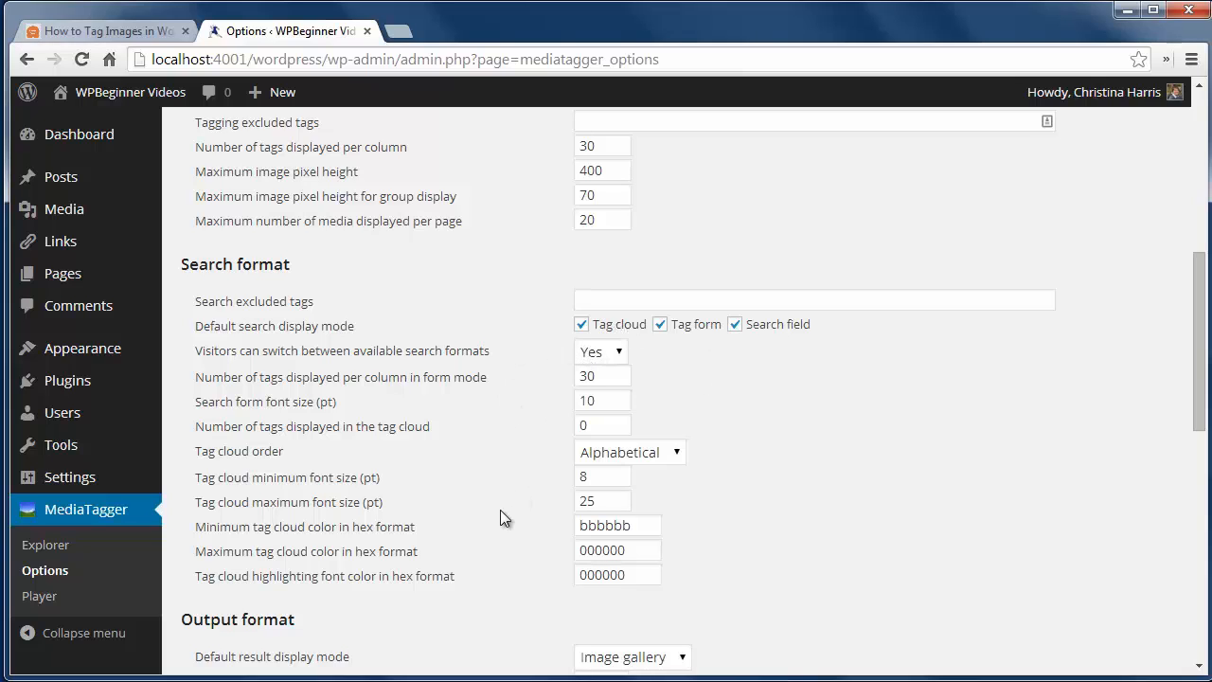
# Keep Image gallery as the default result display and submit Update options
pyautogui.scroll(-3)
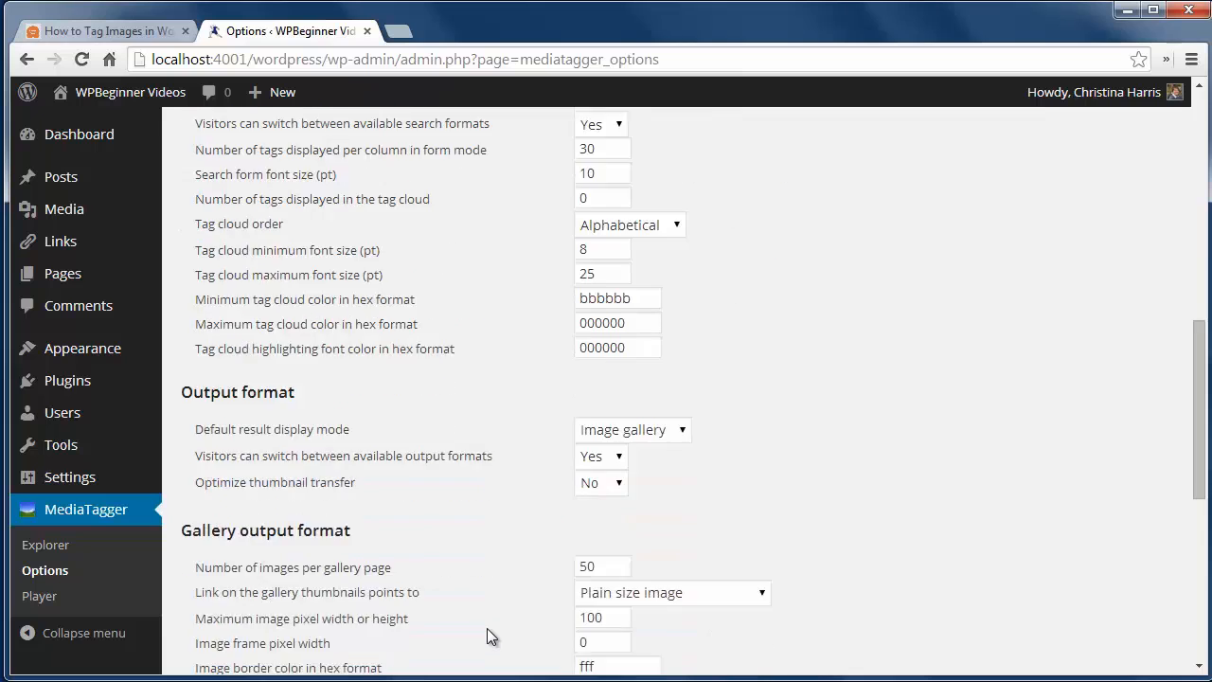
pyautogui.click(633, 314)
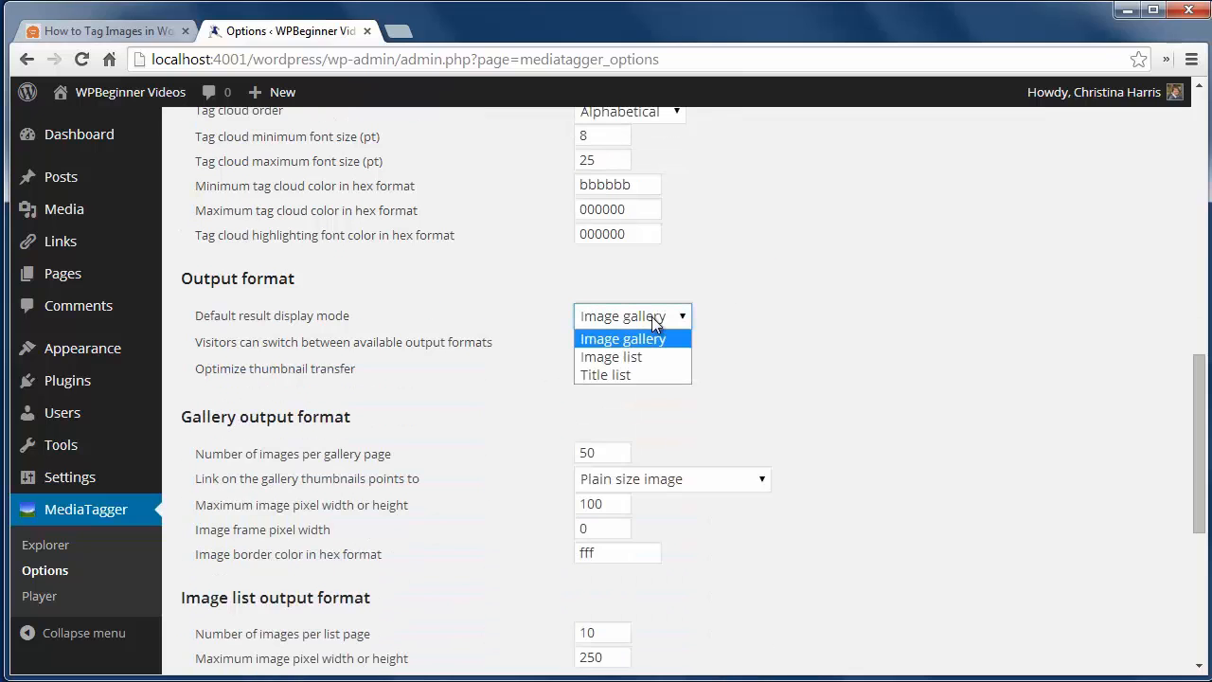
pyautogui.click(622, 337)
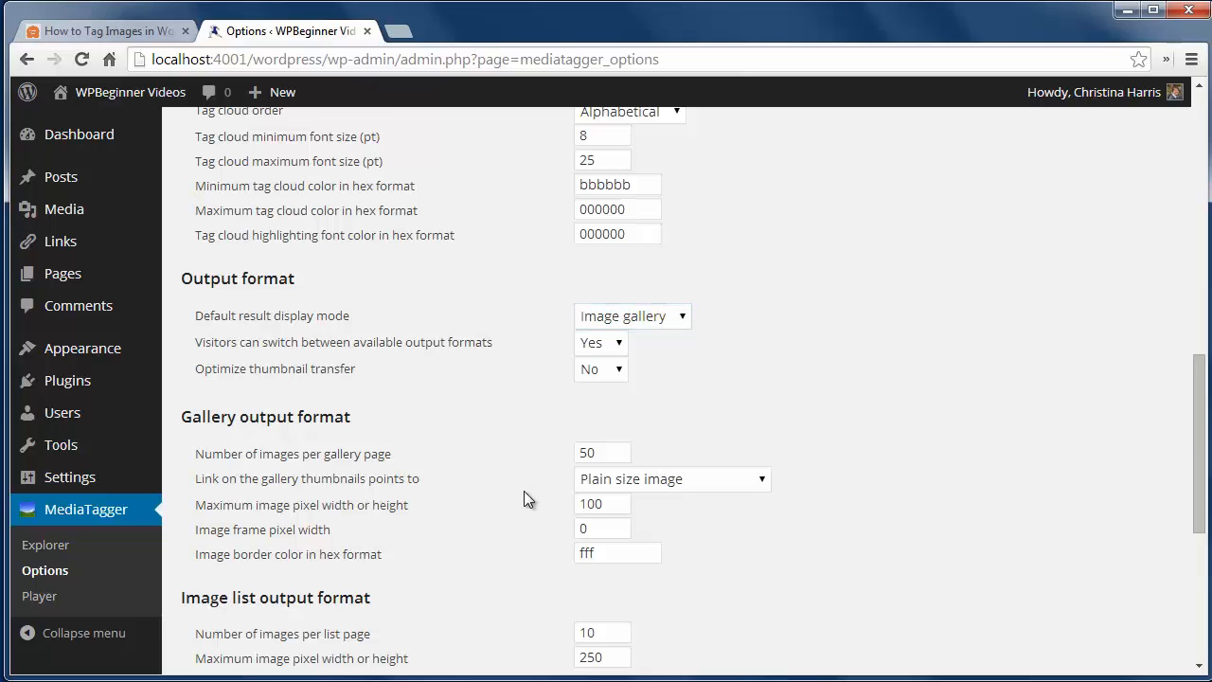
pyautogui.scroll(-3)
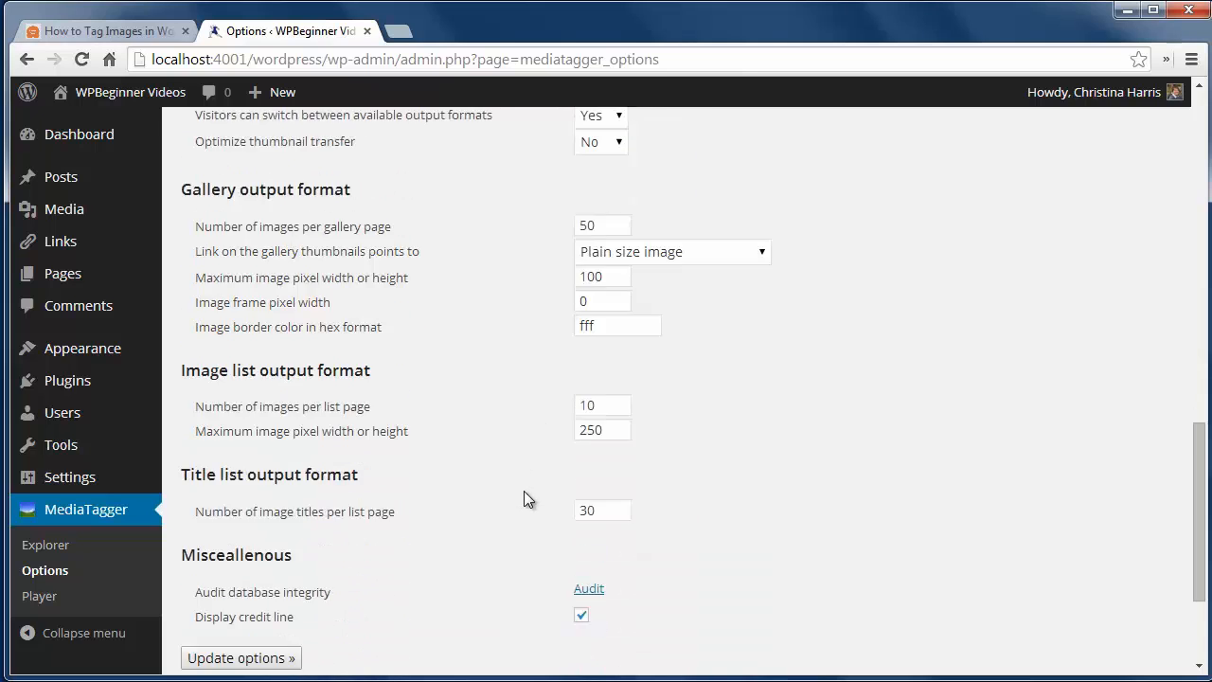
pyautogui.click(240, 657)
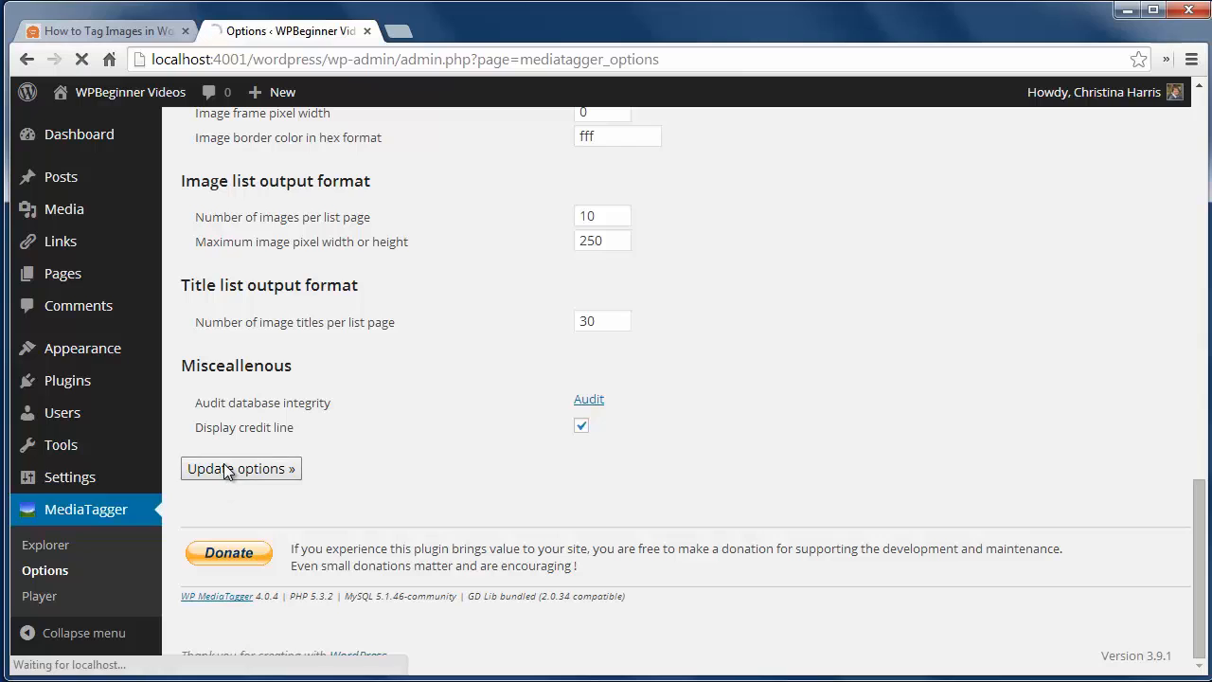
# Acknowledge the 'Parameters saved' notice and go to the post Tags list
pyautogui.click(241, 467)
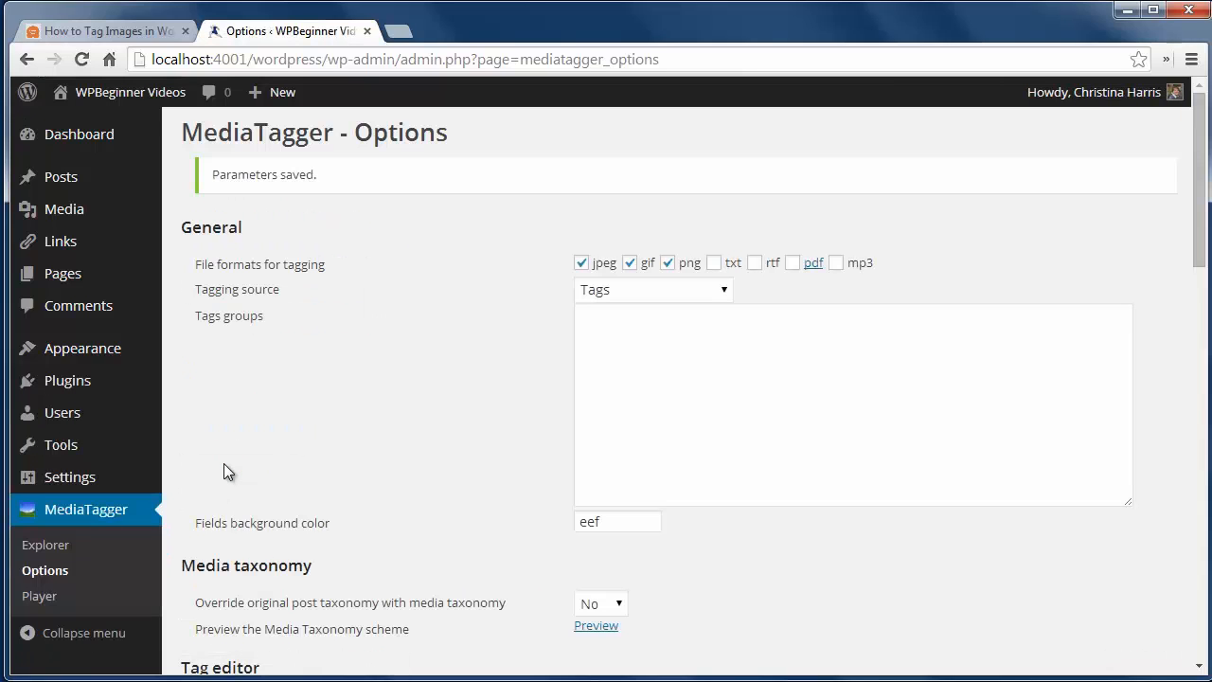
pyautogui.moveTo(128, 180)
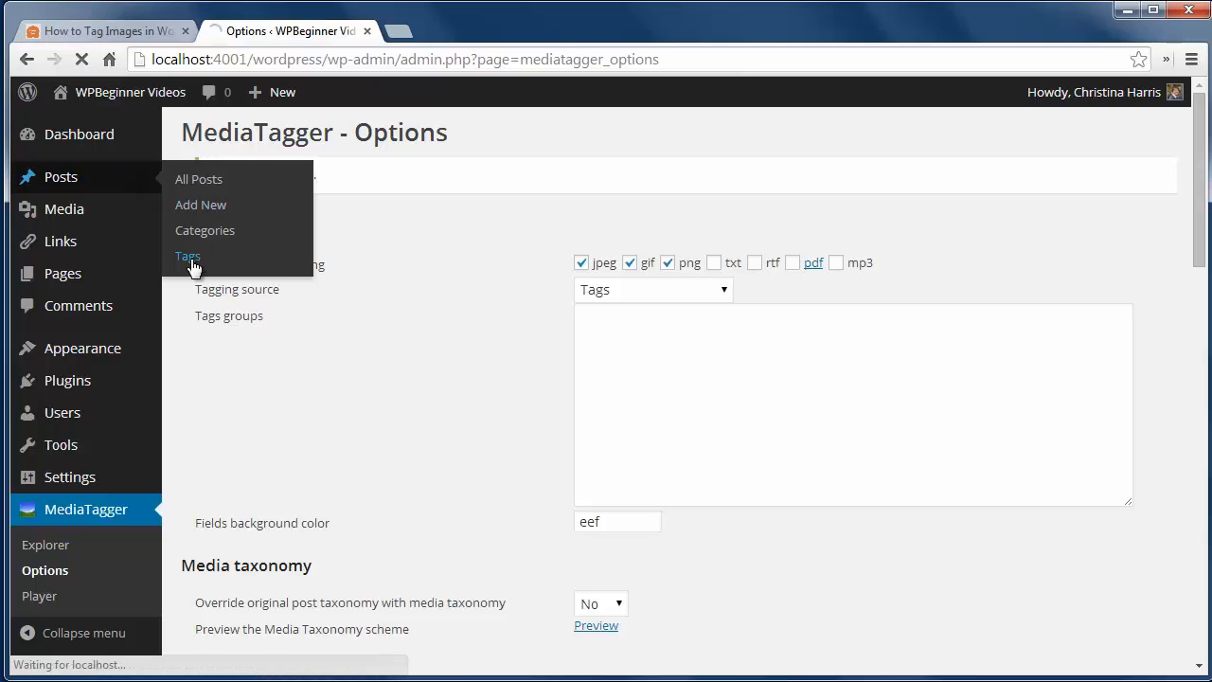
pyautogui.click(188, 256)
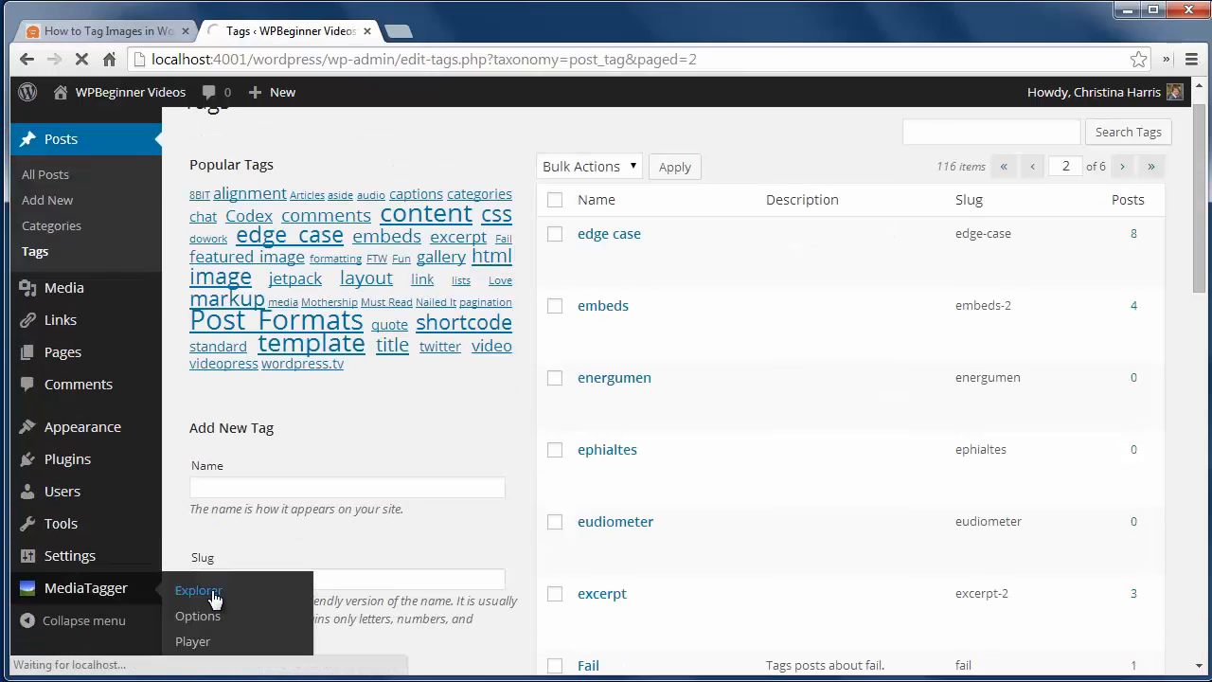
# In MediaTagger Explorer, select IMG_1352 and IMG_1696 and start tagging them
pyautogui.click(197, 590)
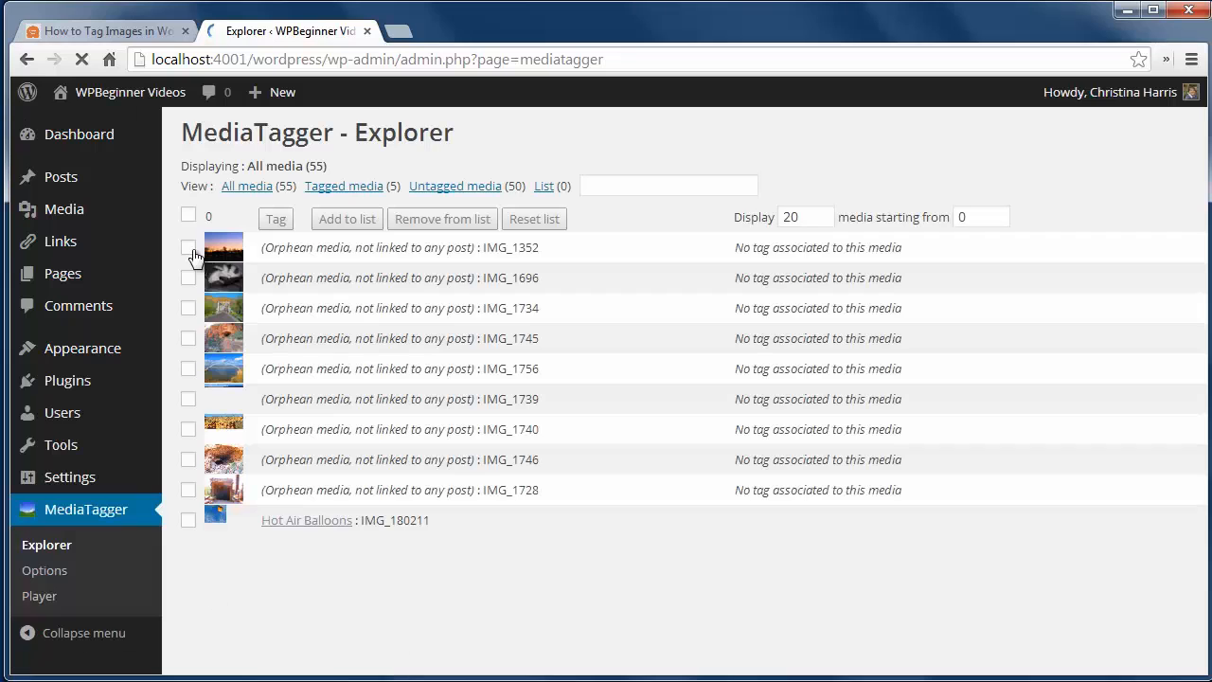
pyautogui.click(188, 276)
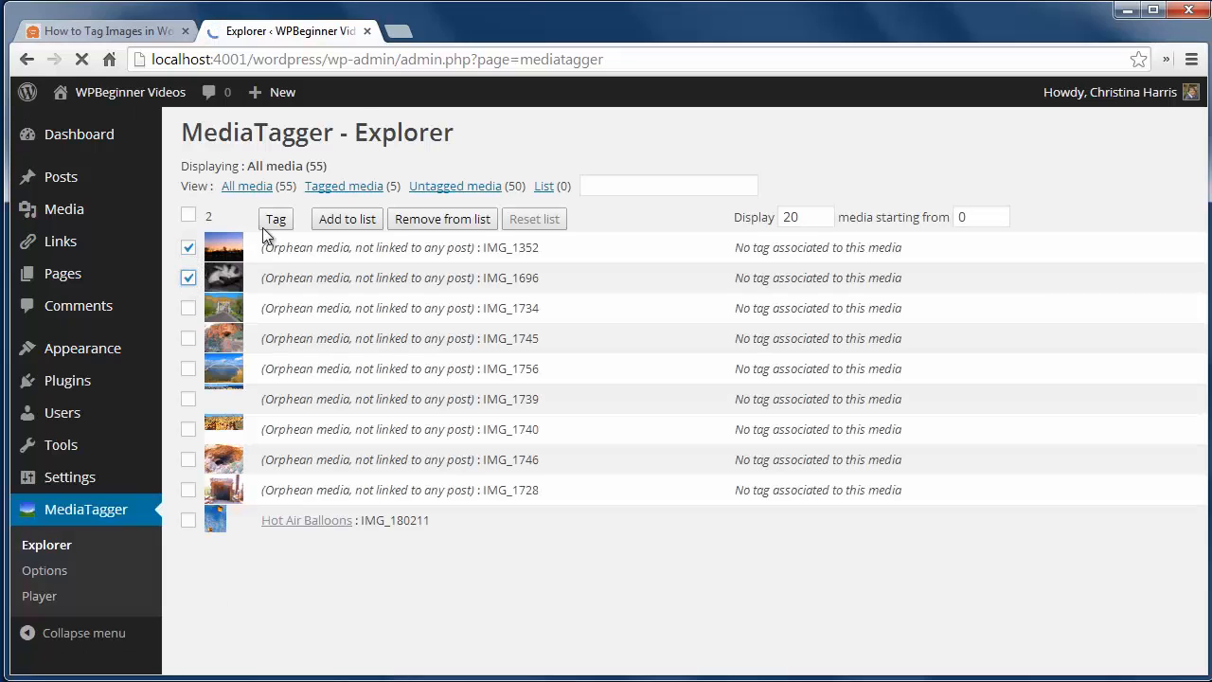
pyautogui.click(276, 220)
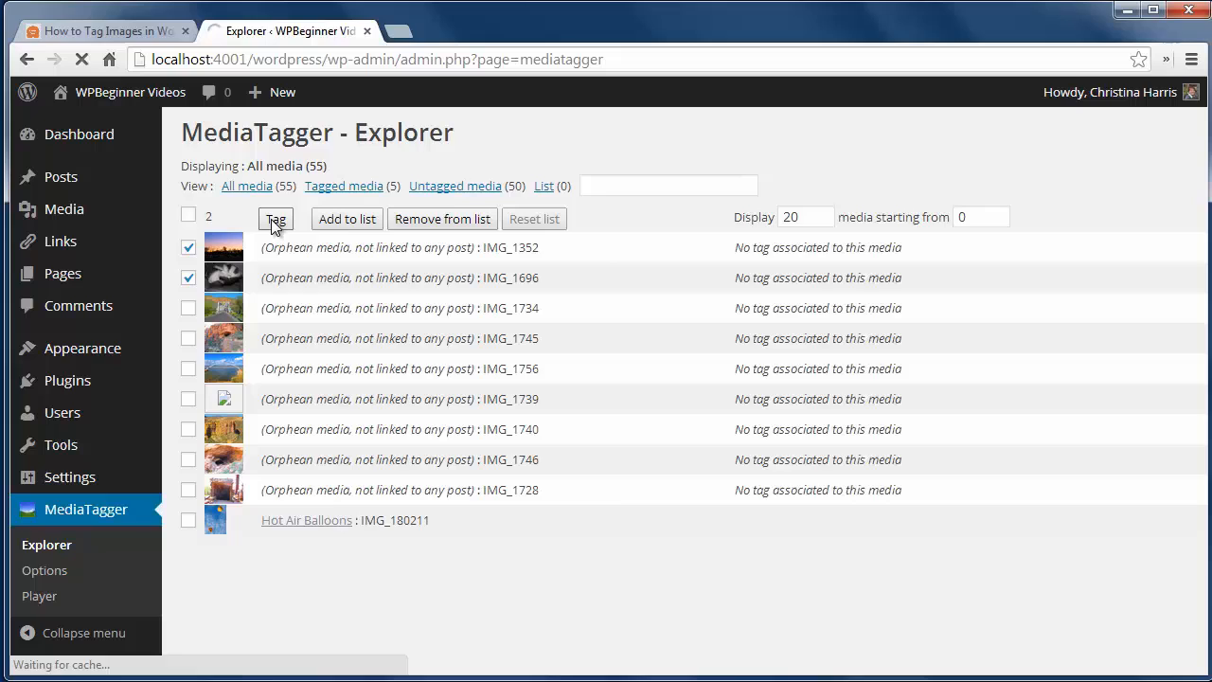
pyautogui.click(277, 220)
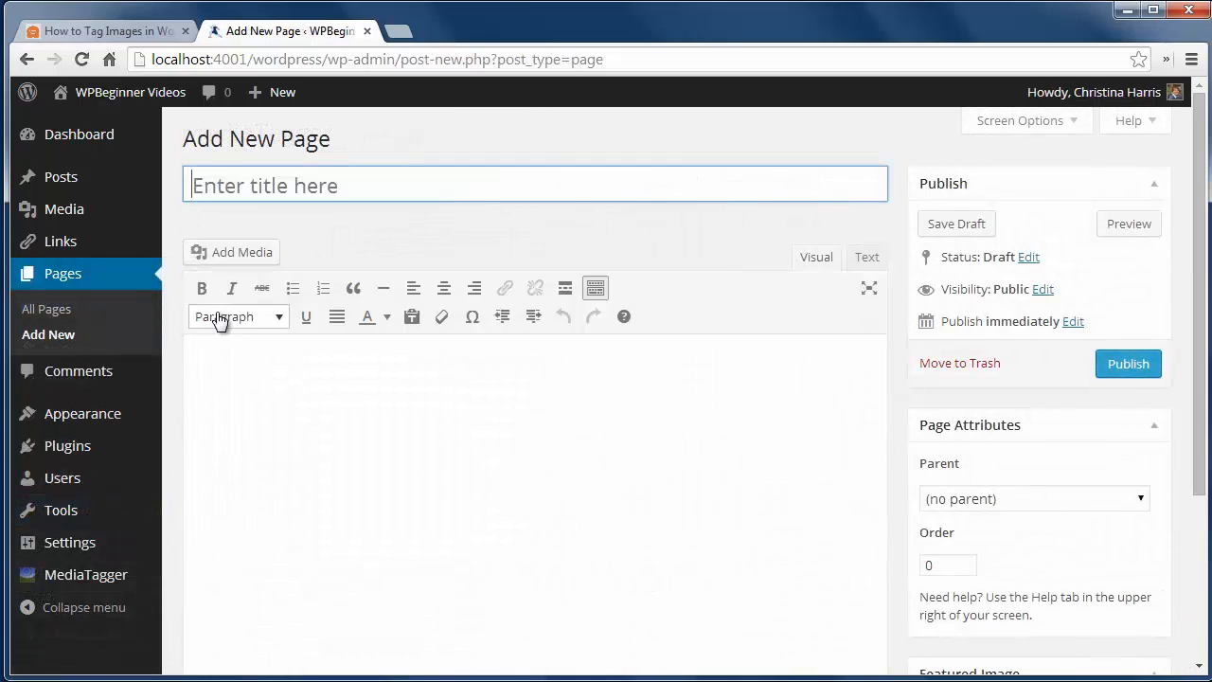
# Publish a page titled 'Image Search' with [mediatagger] as its content
pyautogui.write('Image Search')
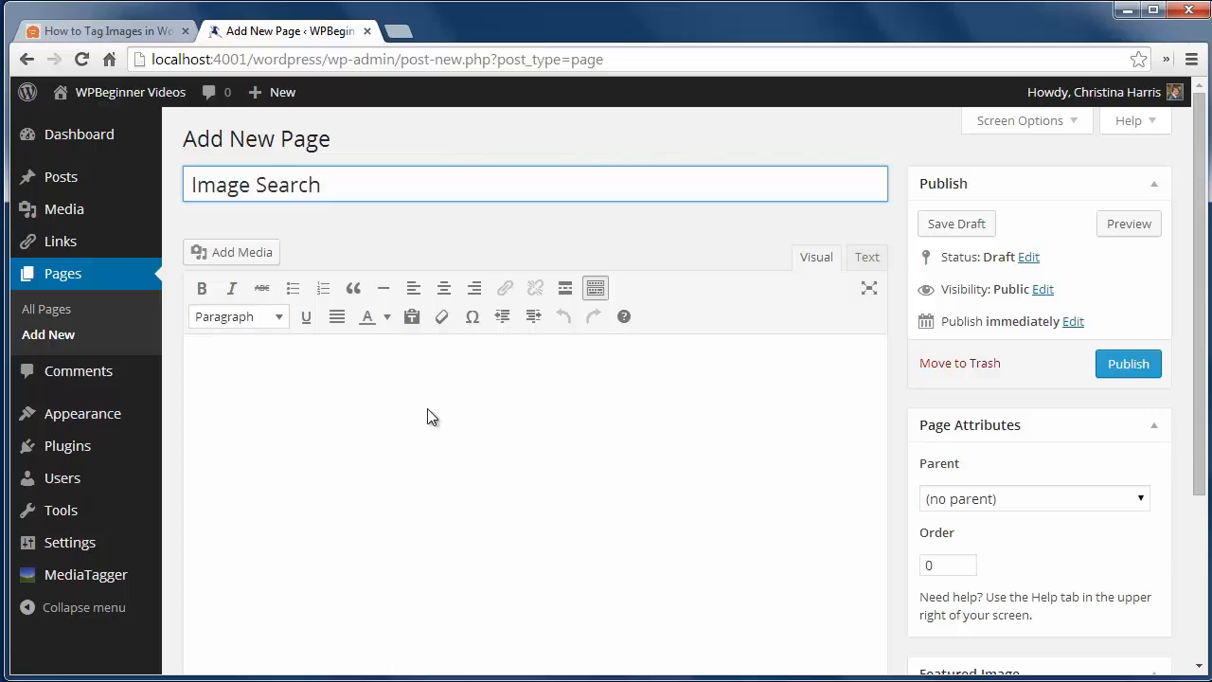
pyautogui.write('[mediatagger]')
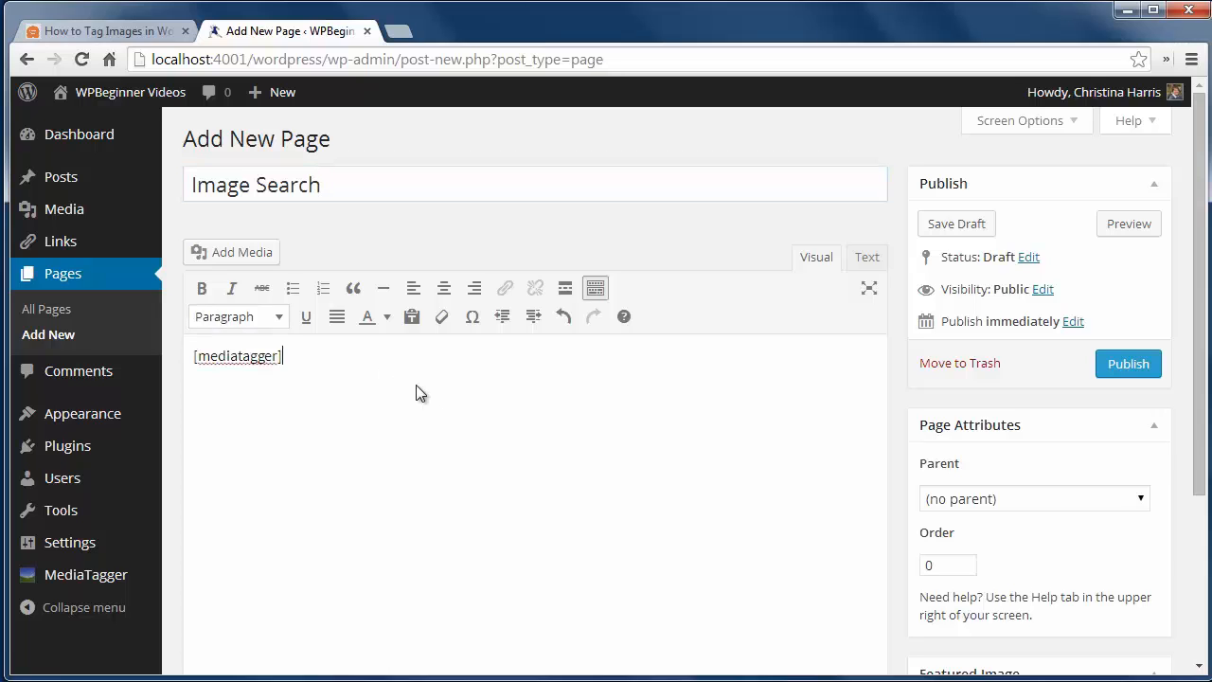
pyautogui.click(1128, 363)
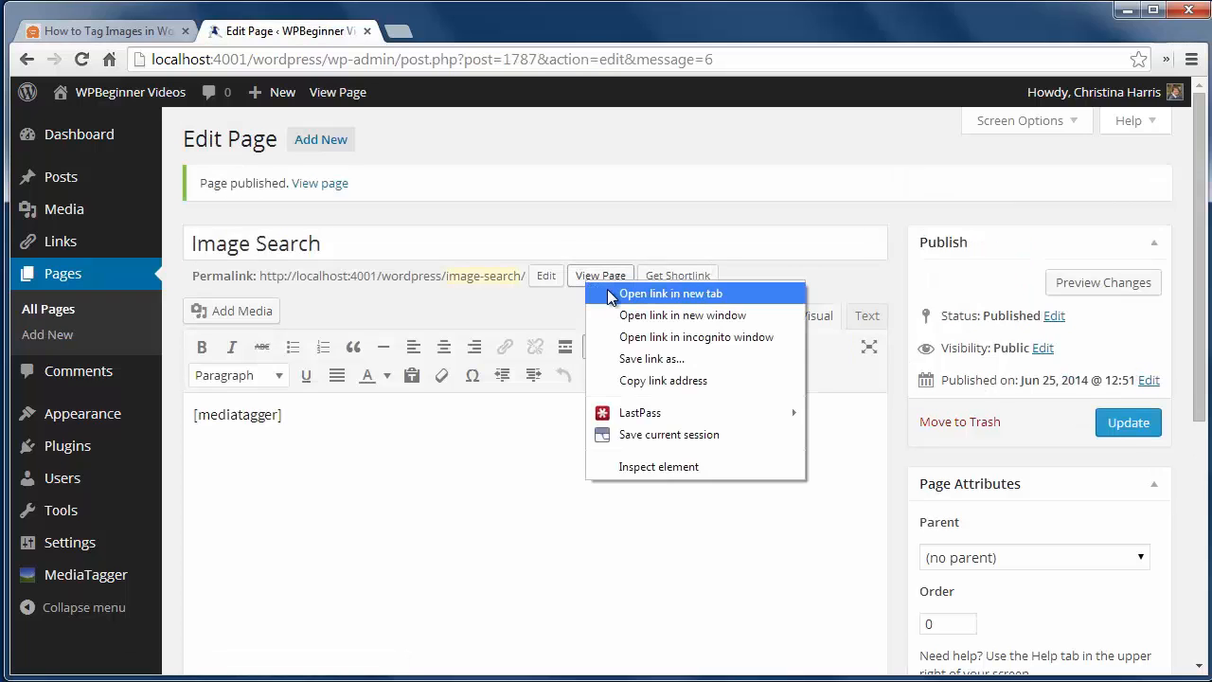
# View the live Image Search page showing the tag cloud and search field
pyautogui.click(670, 292)
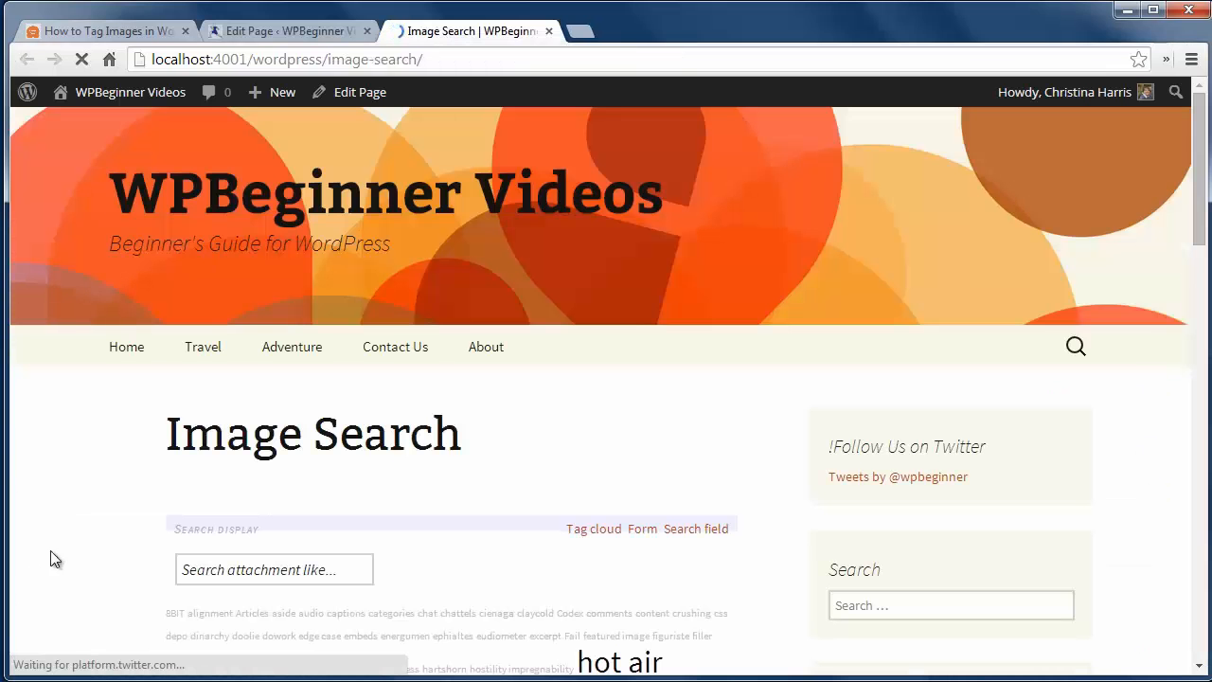
pyautogui.scroll(-3)
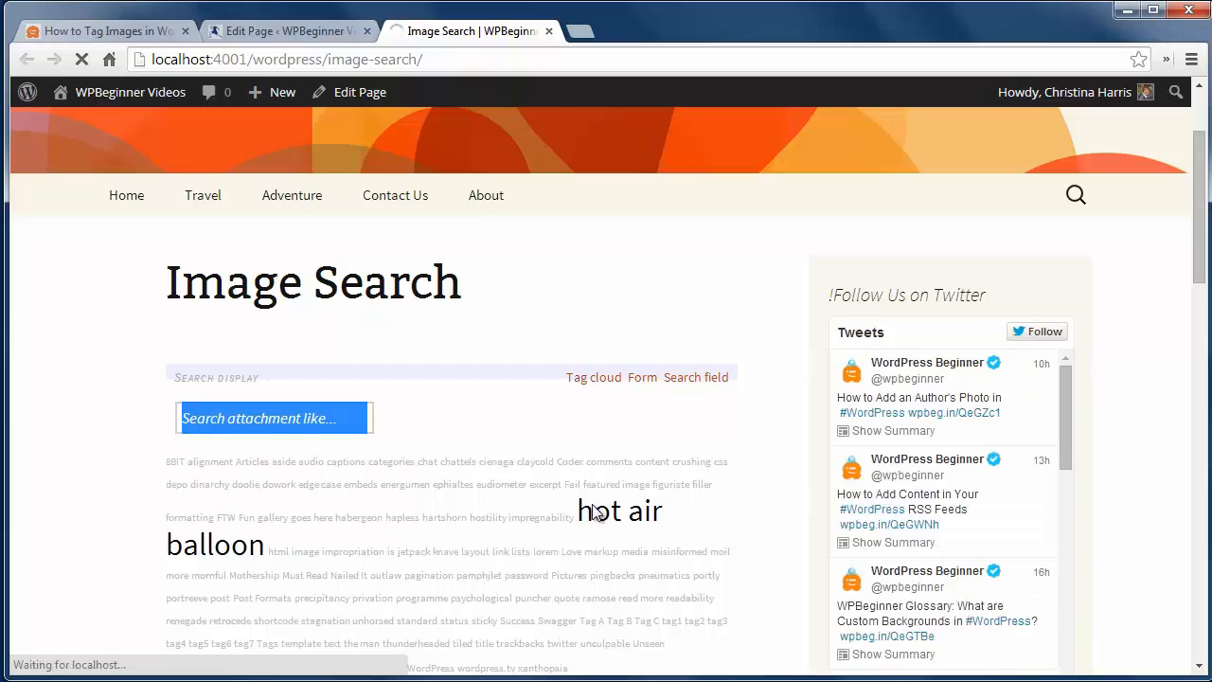